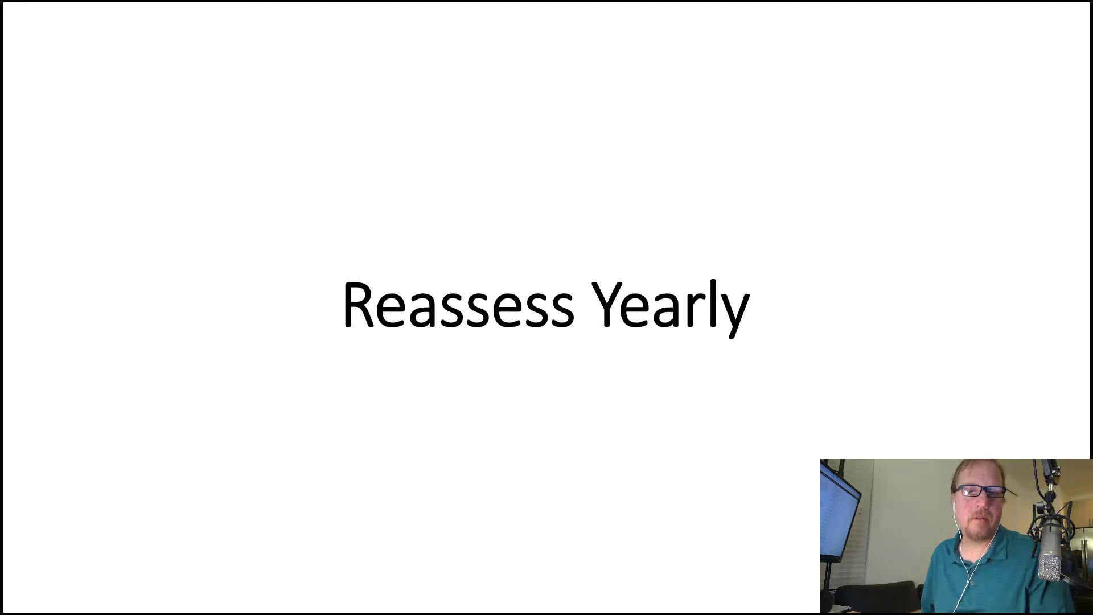
# Advance the slideshow to the Final Thoughts slide, then to the closing Thank You slide.
pyautogui.press('Right')
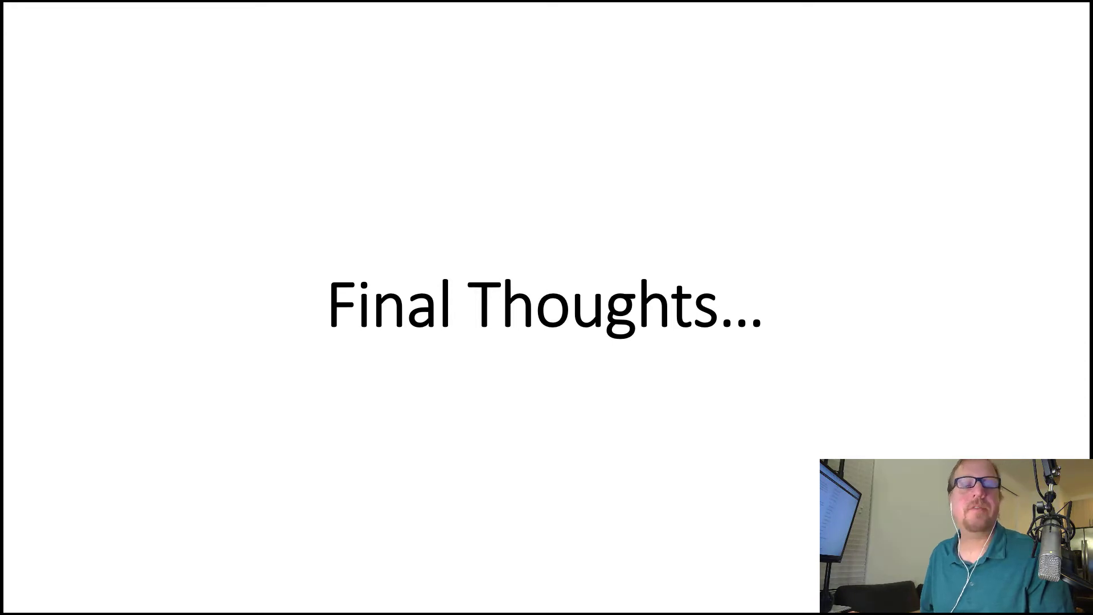
pyautogui.press('right')
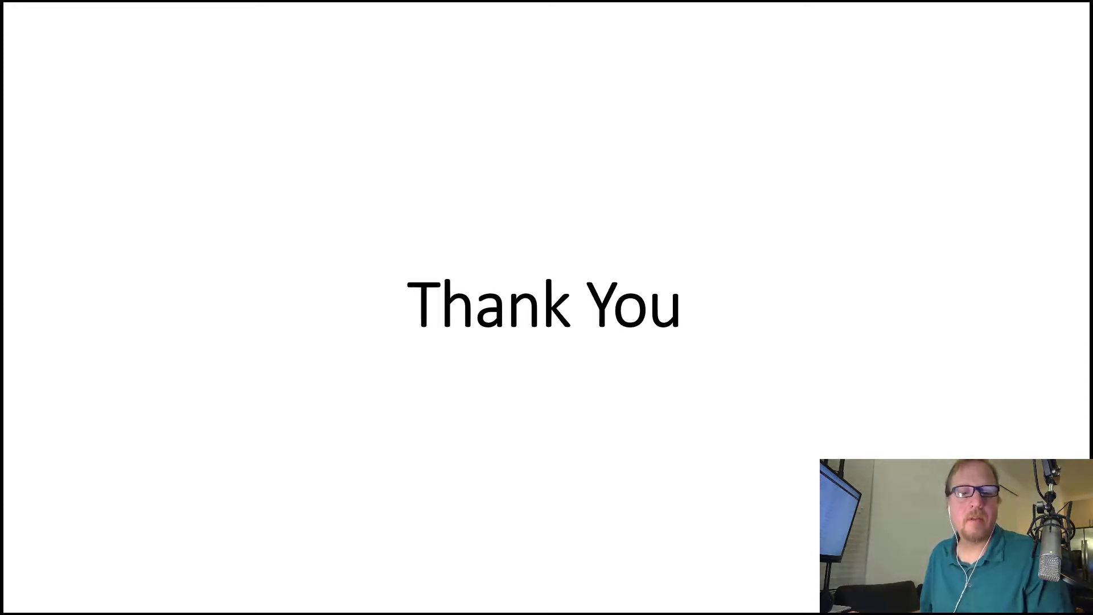